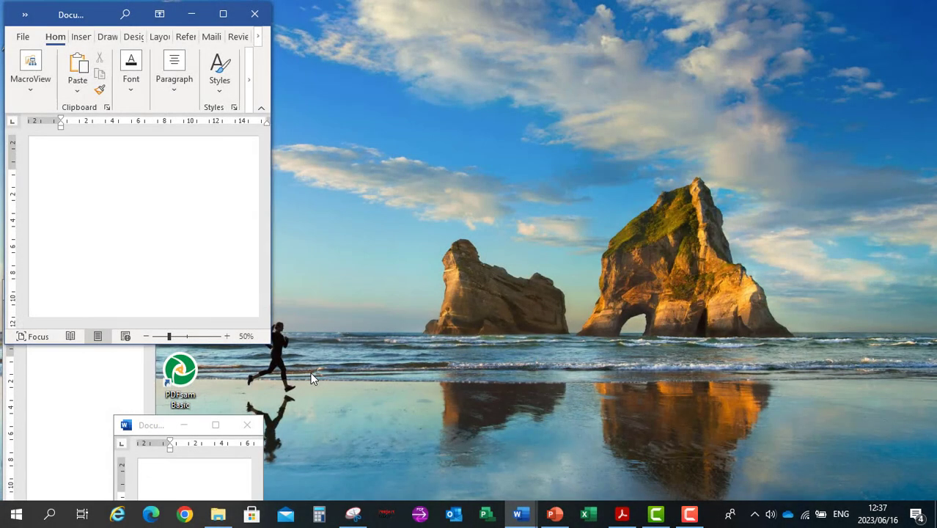
Launch PDFsam Basic from the desktop and switch to its Rotate tool.
double_click(179, 378)
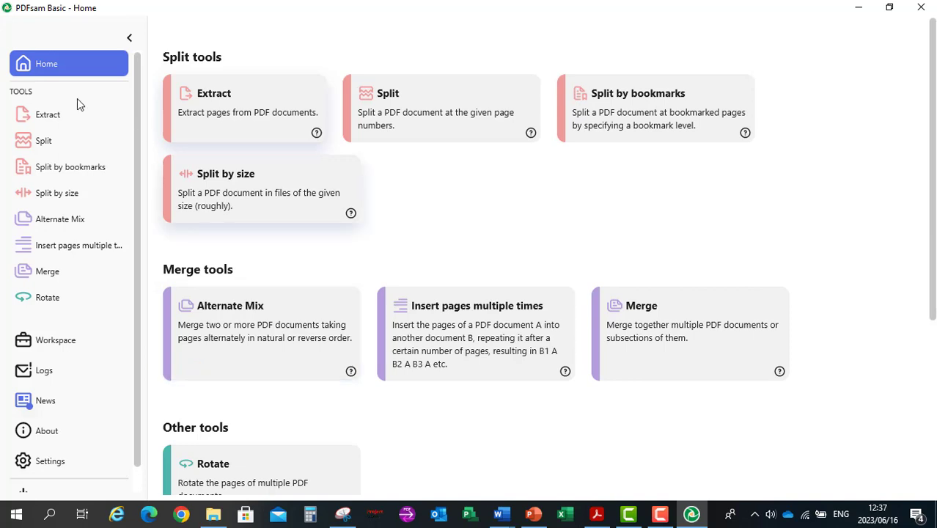
click(47, 296)
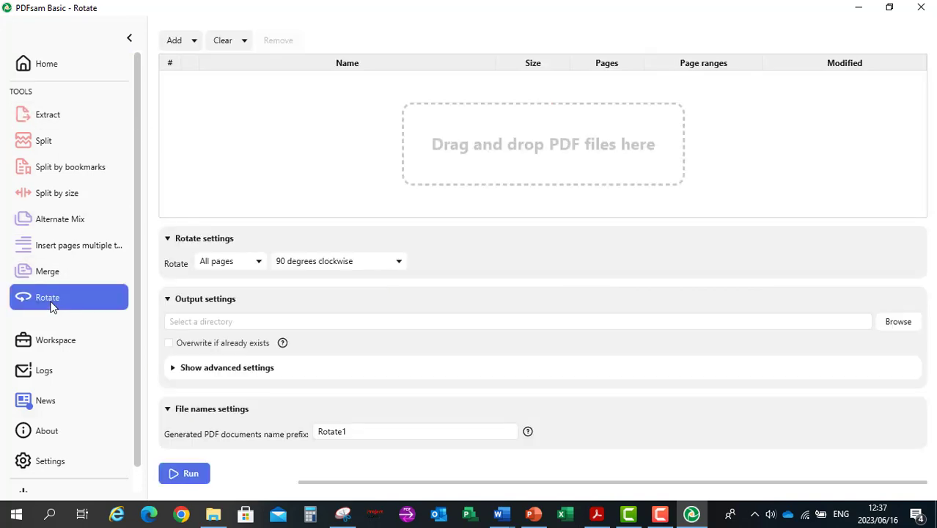
mouse_move(226, 174)
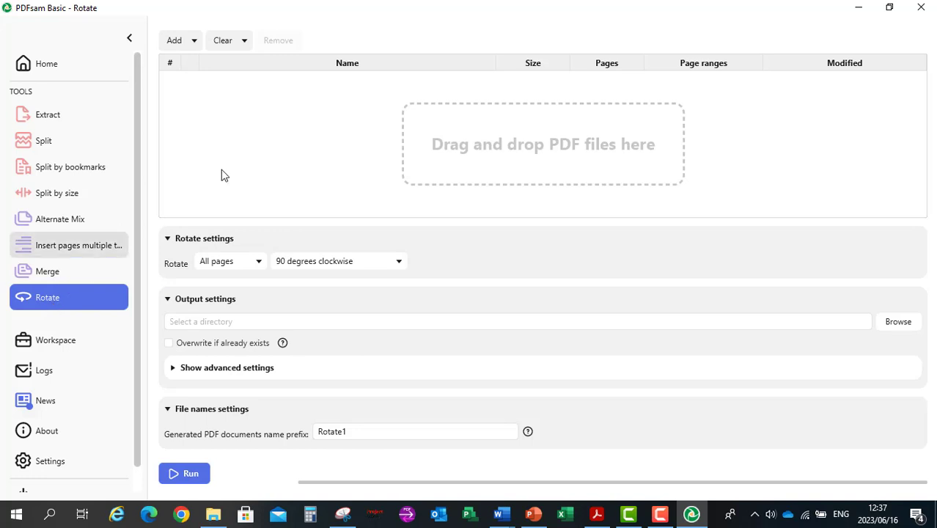
mouse_move(590, 282)
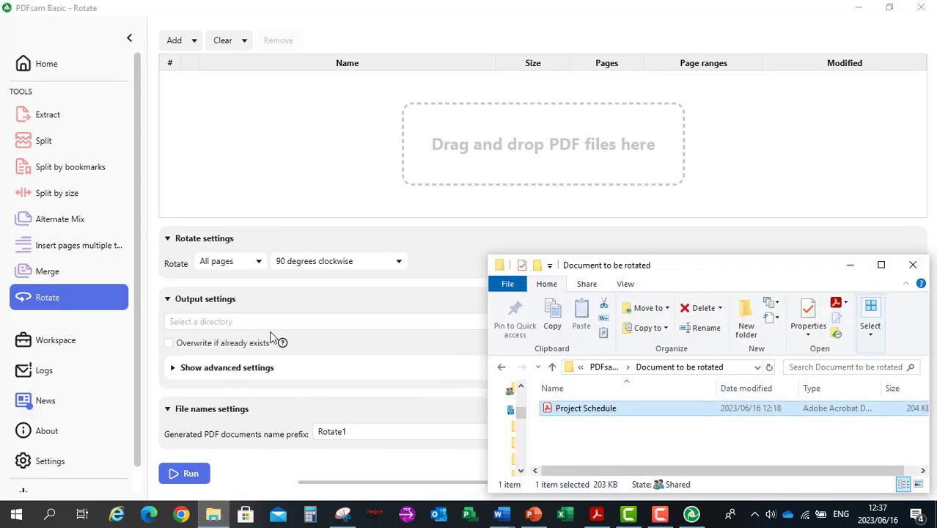
mouse_move(595, 414)
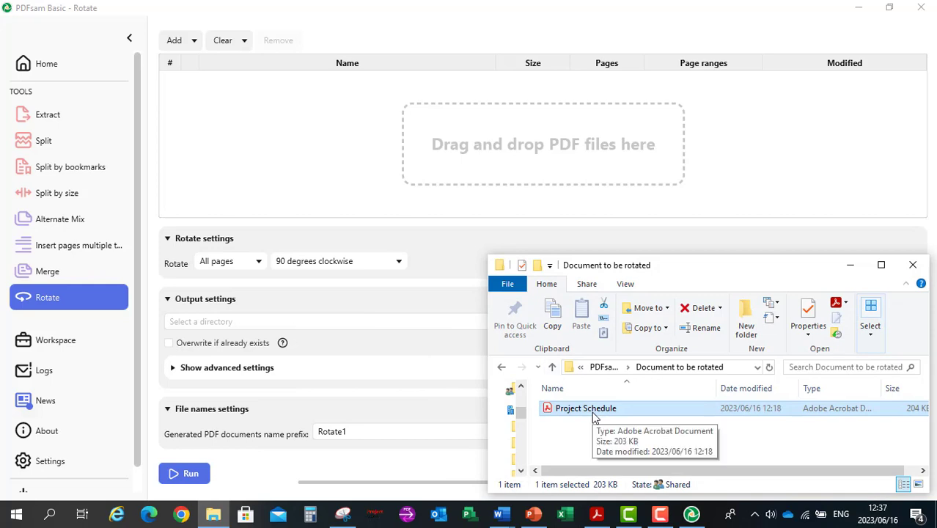
Drag Project Schedule.pdf from the folder into the Rotate file list, then hide the folder.
double_click(585, 407)
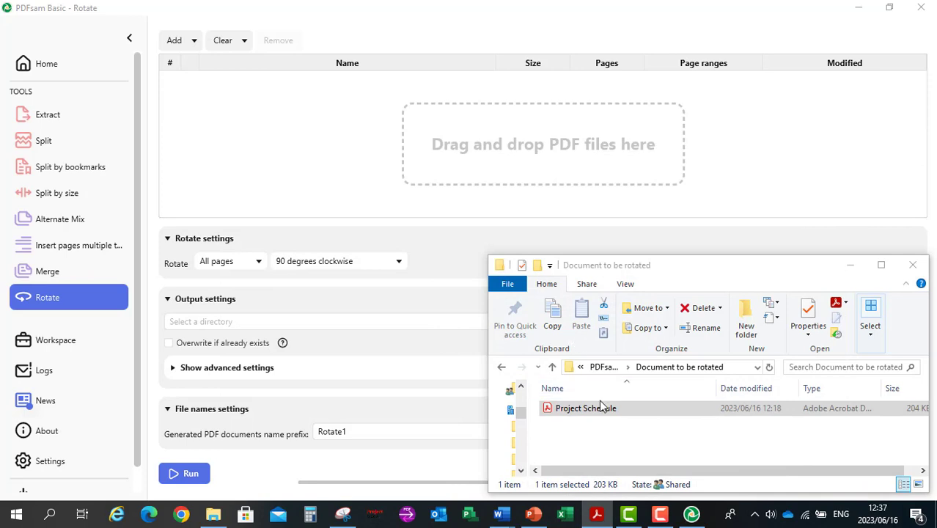
drag(587, 408, 595, 193)
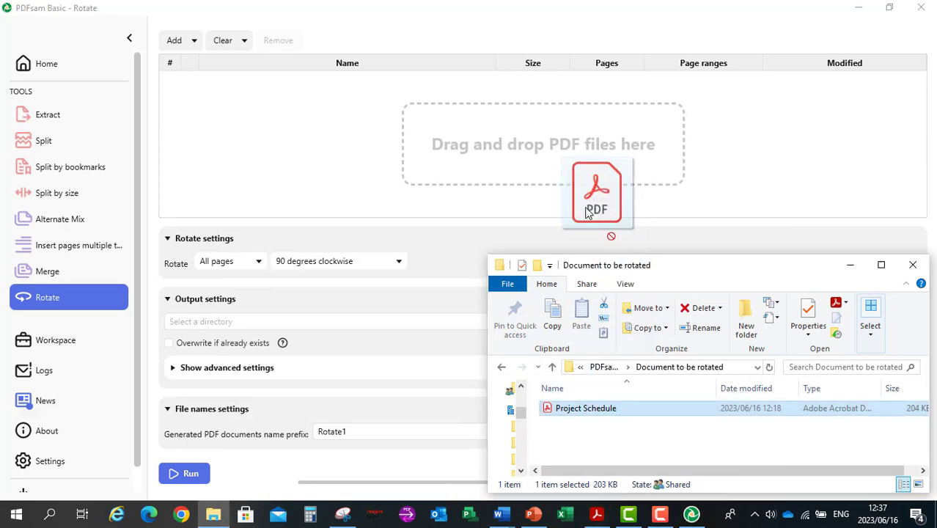
drag(587, 408, 543, 143)
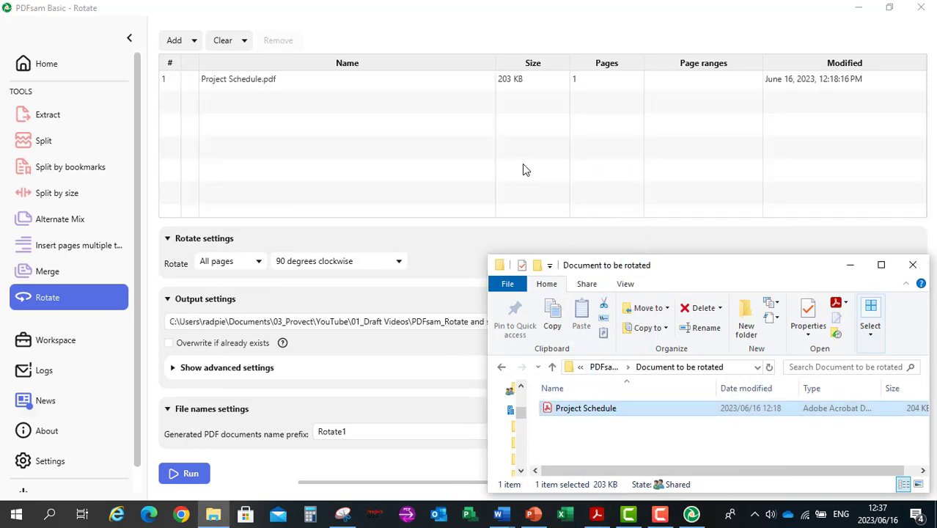
mouse_move(836, 255)
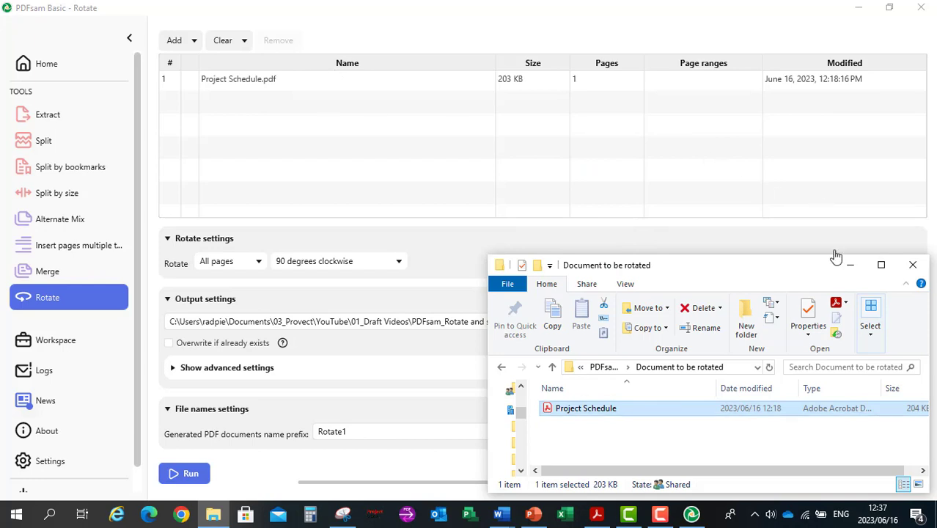
click(912, 264)
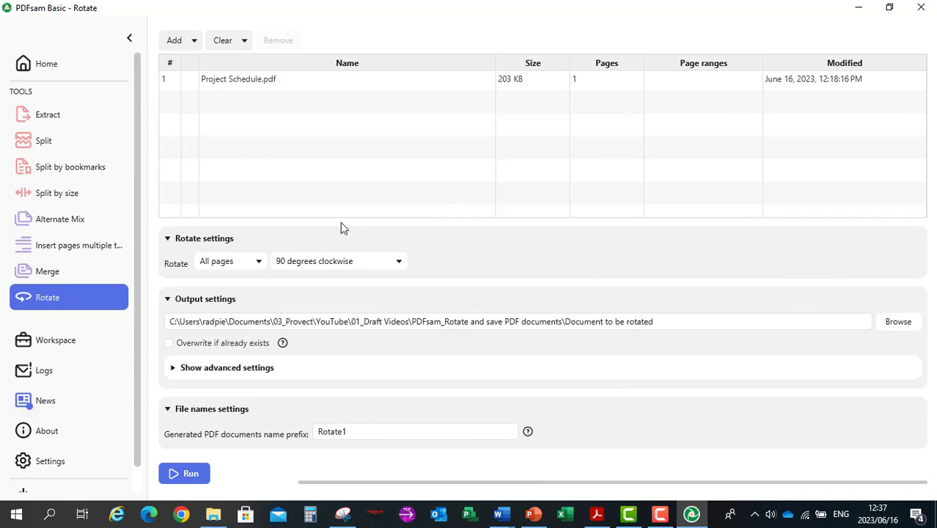
mouse_move(769, 315)
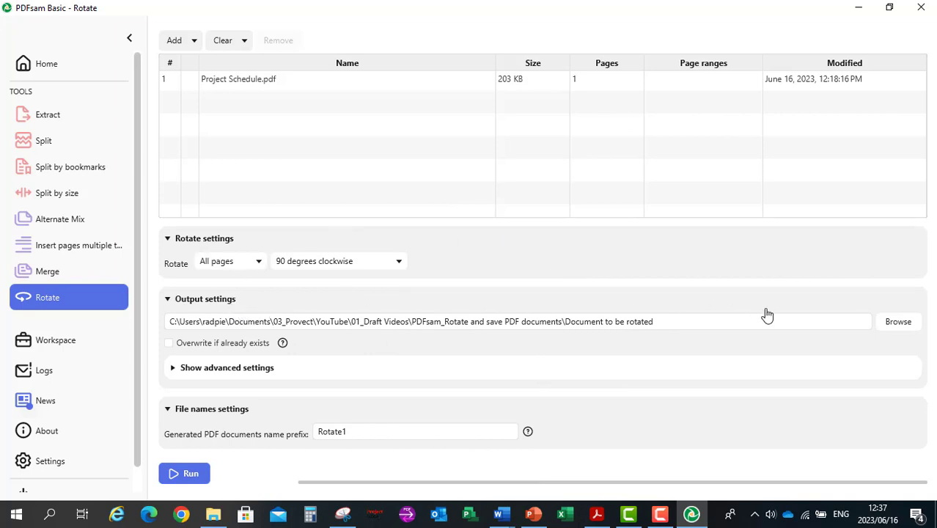
mouse_move(557, 114)
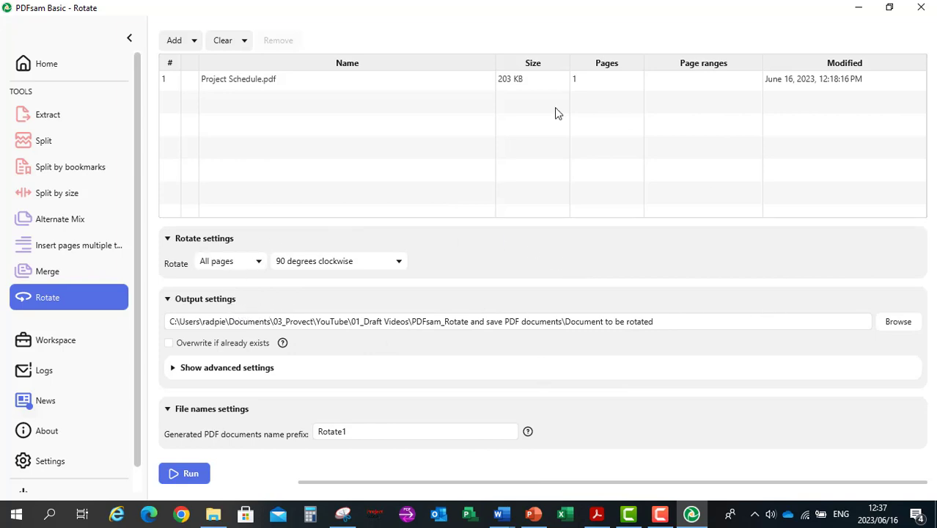
mouse_move(333, 84)
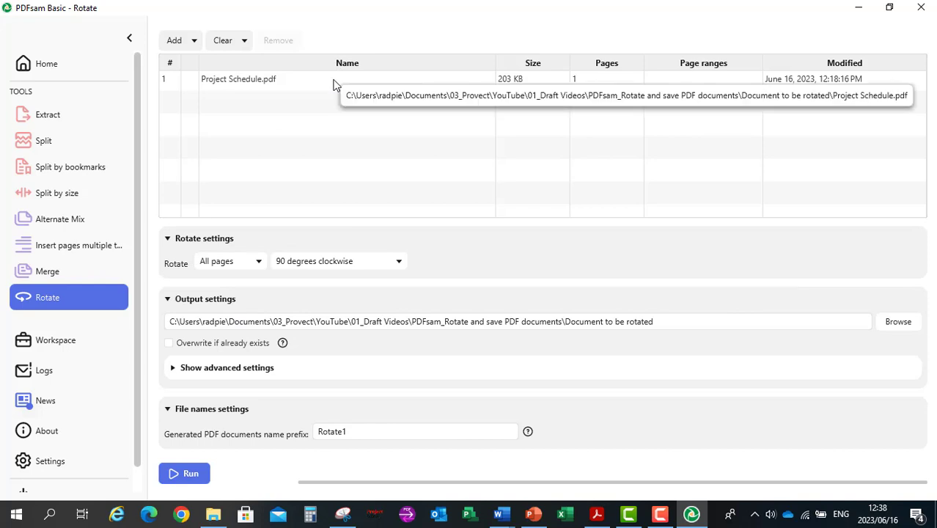
mouse_move(236, 430)
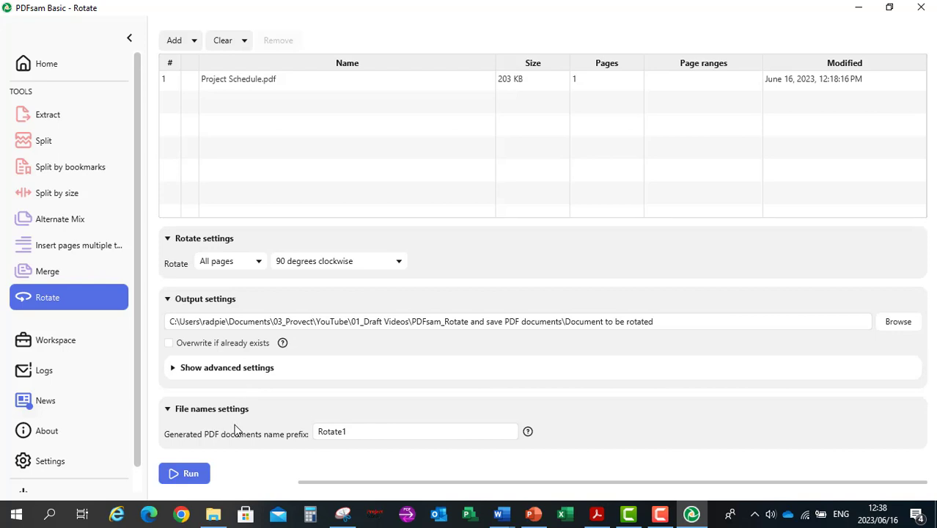
mouse_move(351, 447)
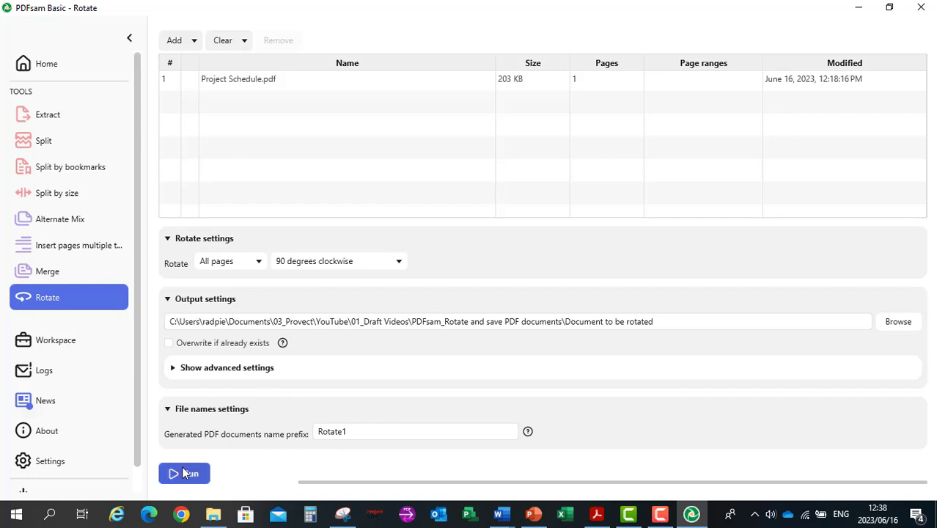
Run the rotation with Overwrite, then view Rotate1Project Schedule.pdf in Acrobat.
click(185, 473)
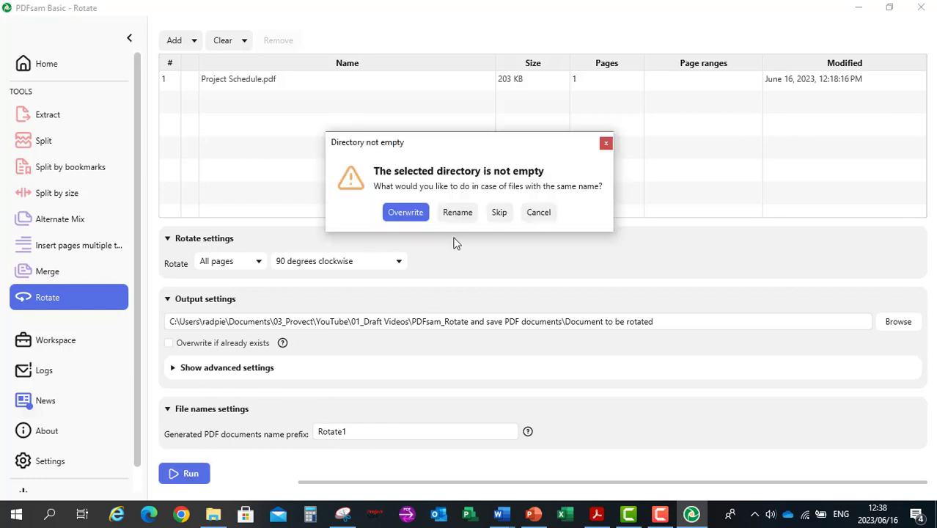
click(405, 211)
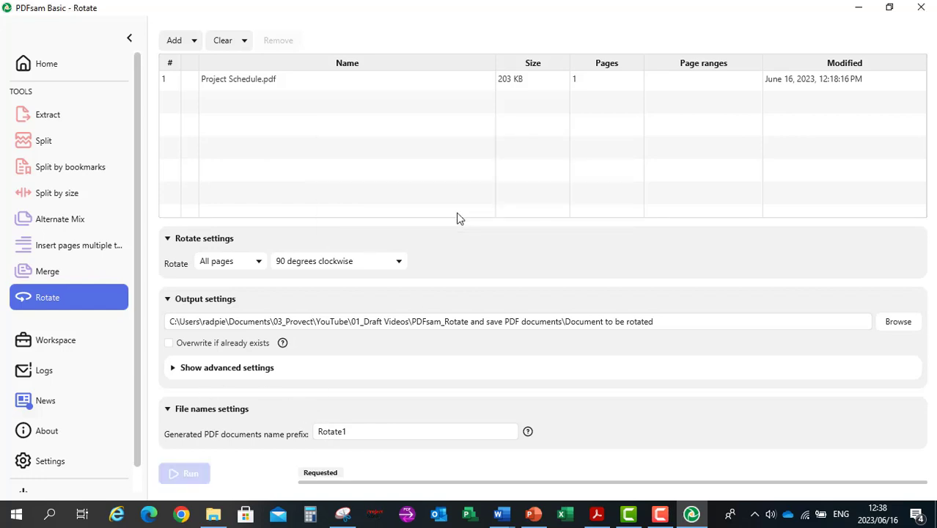
click(191, 472)
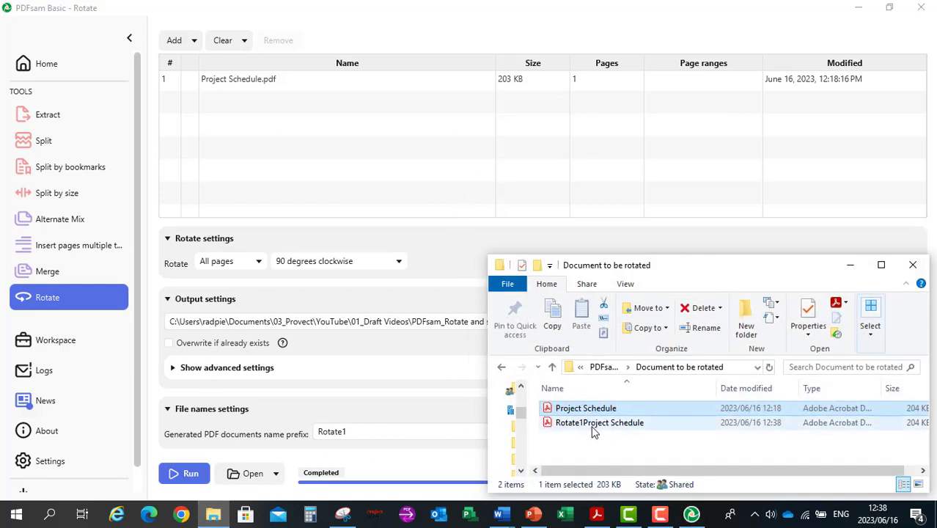
mouse_move(598, 422)
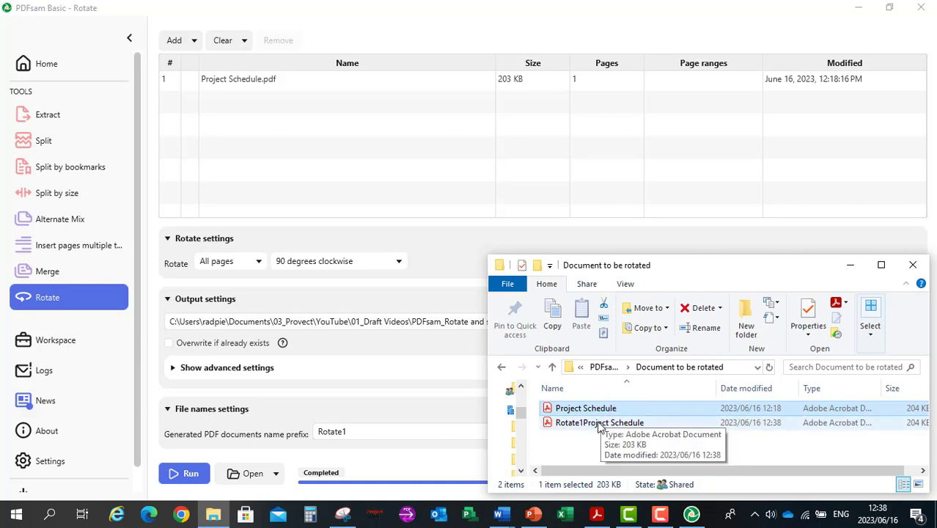
double_click(600, 422)
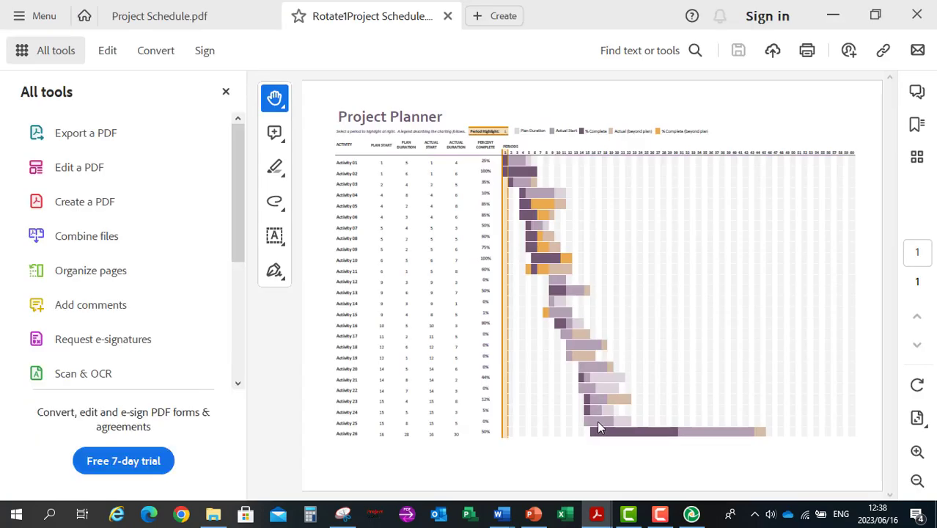